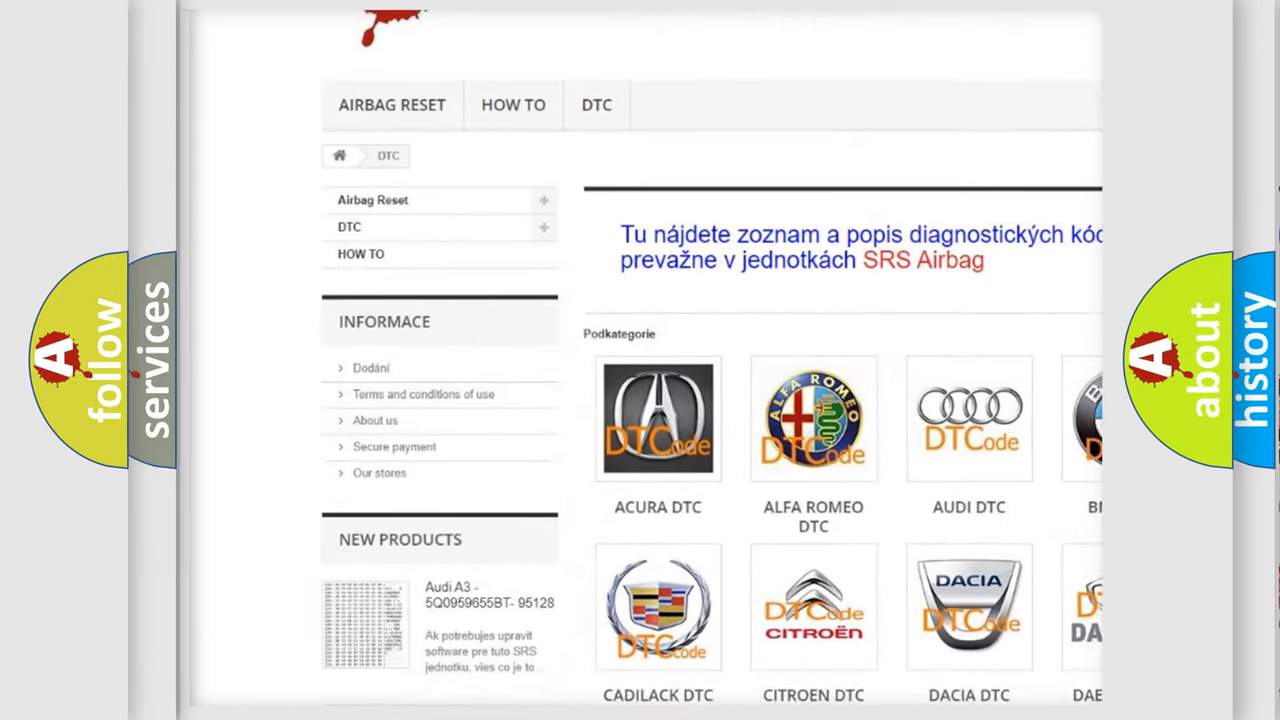
pyautogui.scroll(-3)
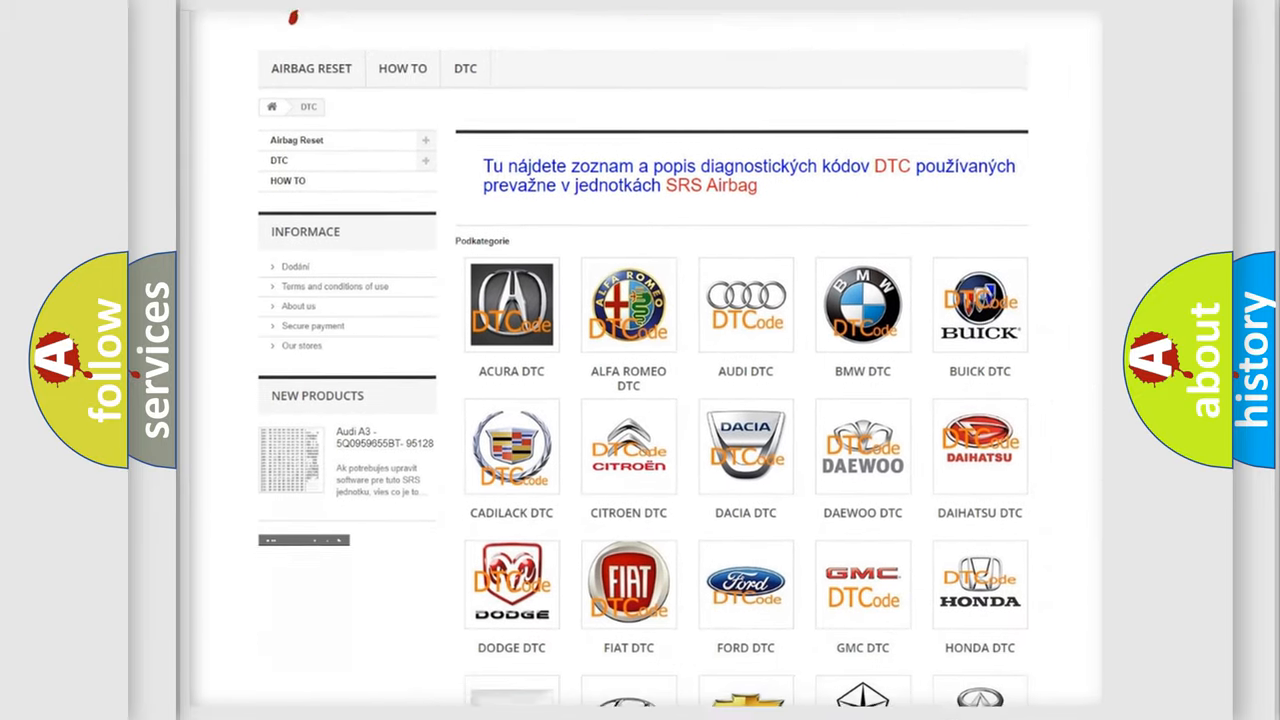
pyautogui.scroll(-3)
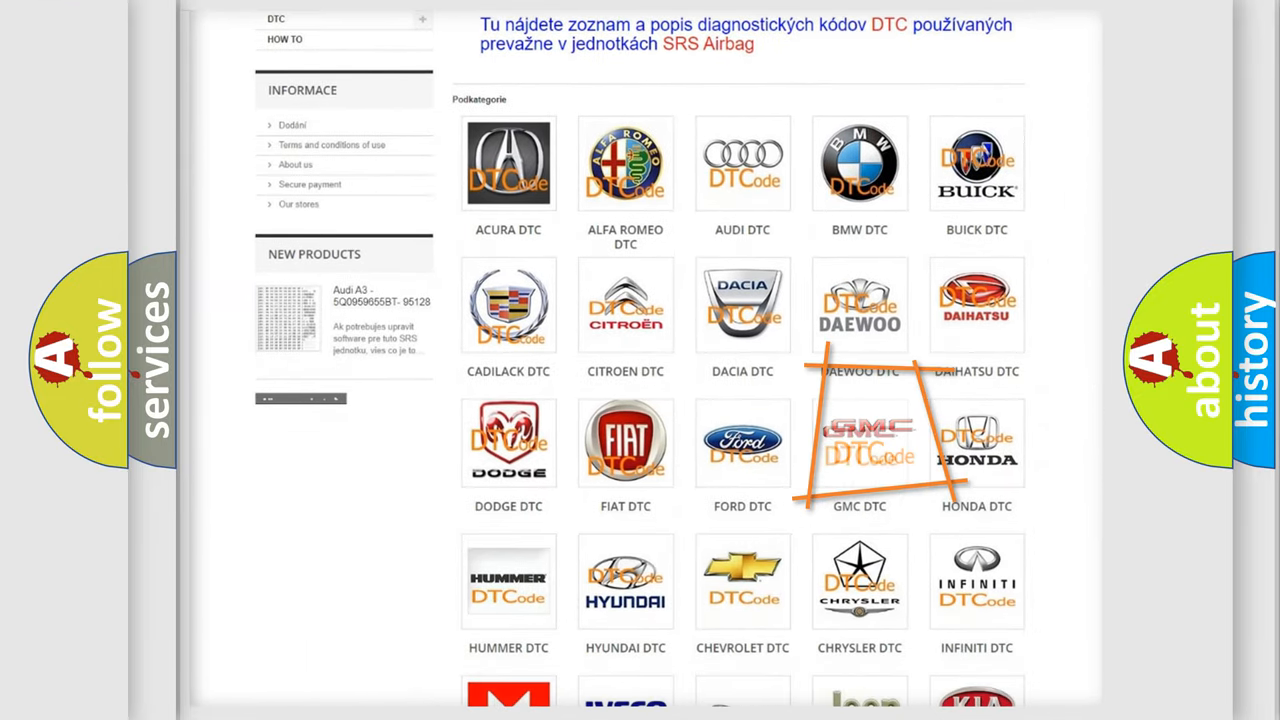